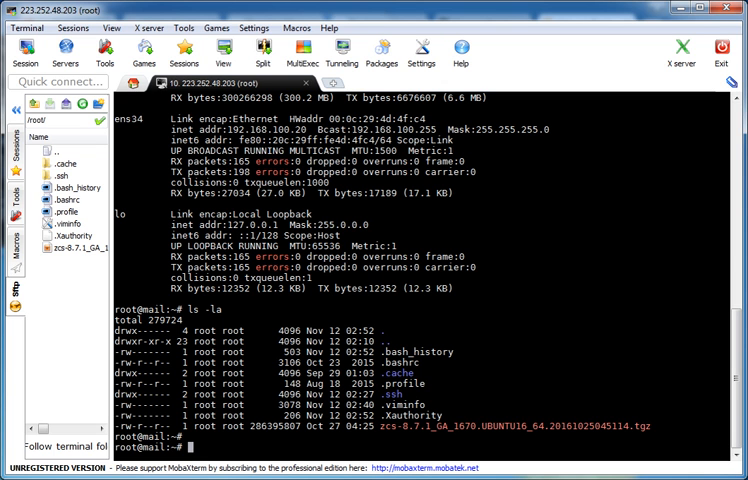
- Show /etc/hostname and the hostname command both reporting mail.mailserverguru.com
text(cat /etc/host)
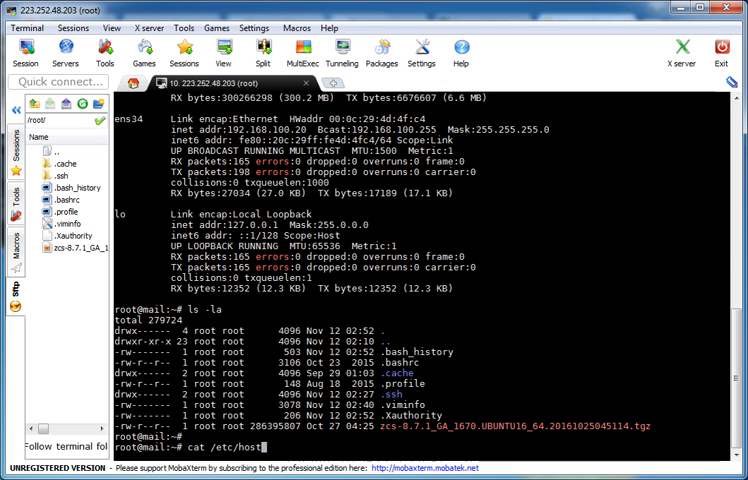
text(name)
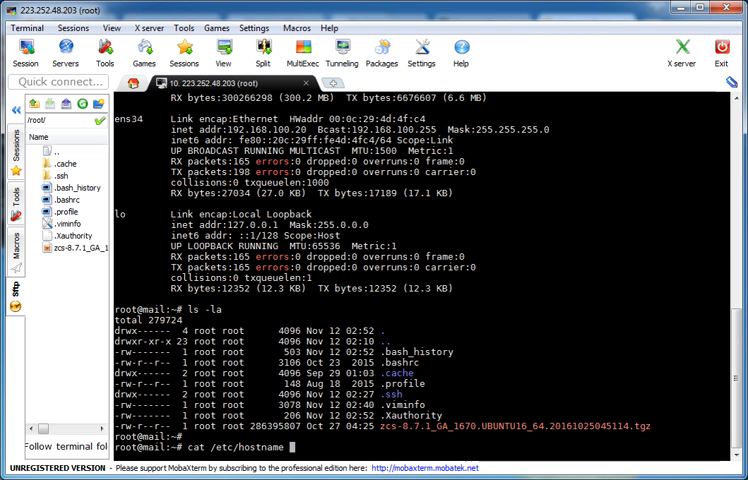
key(Return)
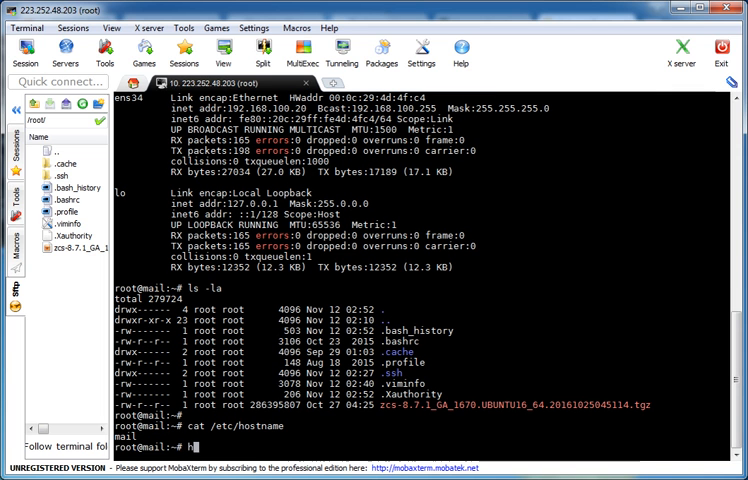
text(ostname)
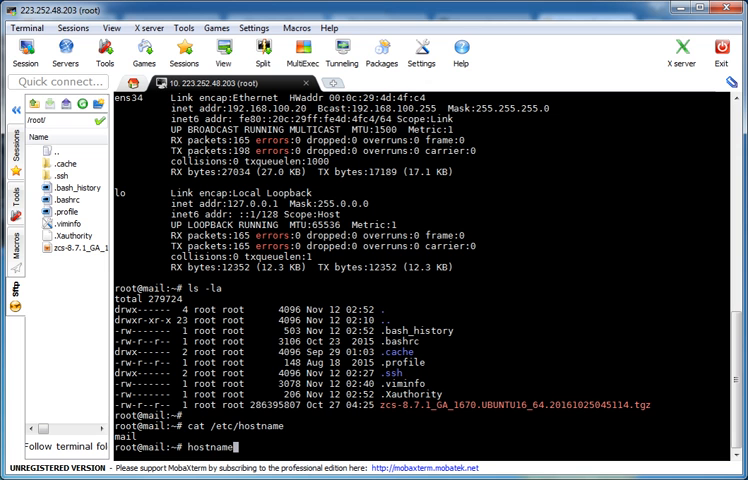
key(Return)
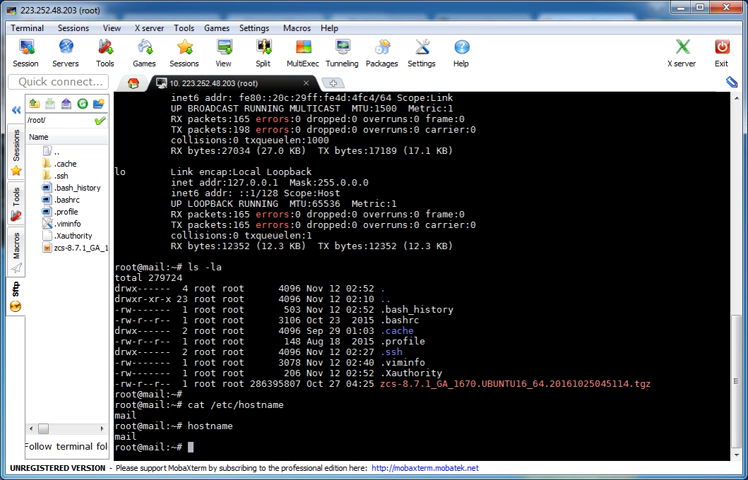
- Show /etc/hosts, the FQDN via hostname -f, and the interface details with ifconfig
text(cat)
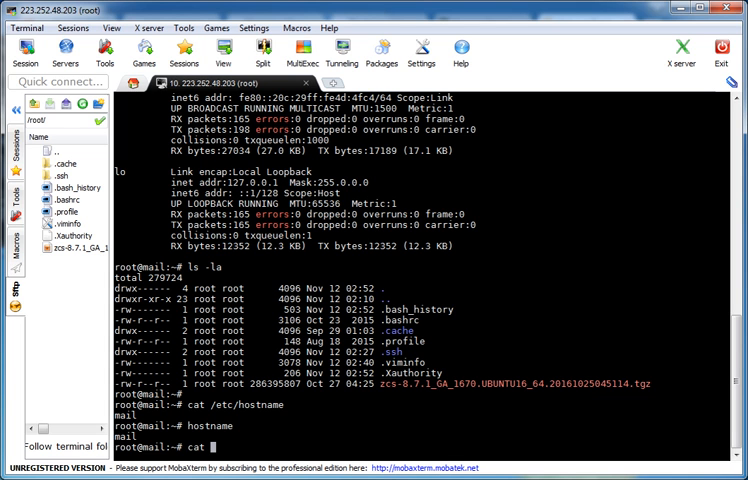
text(/etc/host)
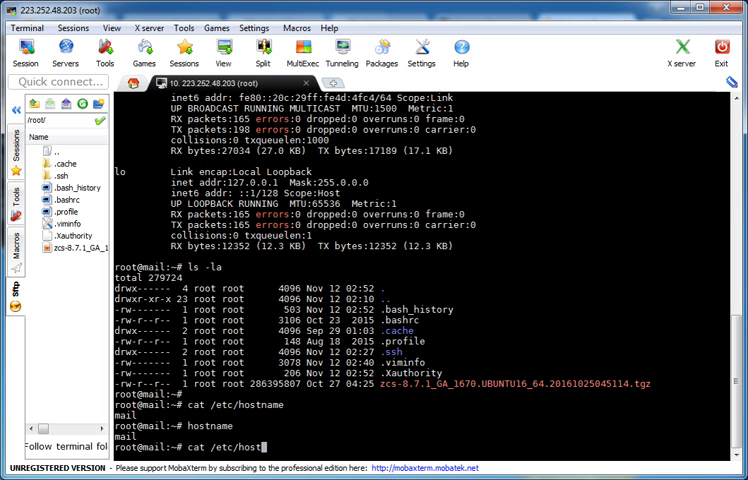
key(Return)
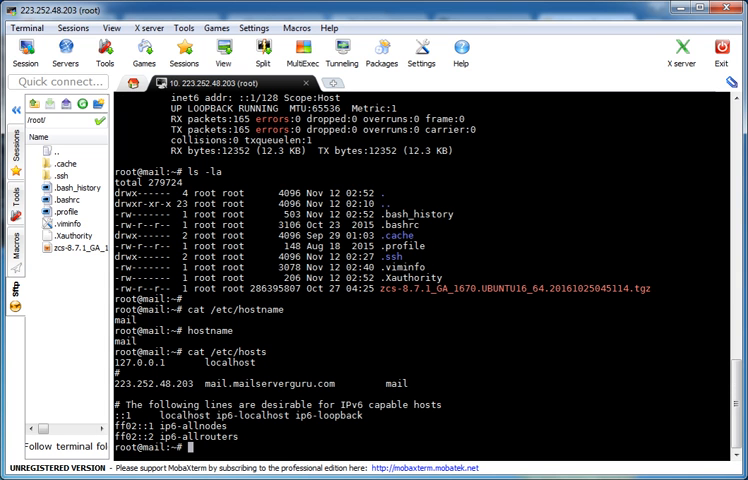
text(h)
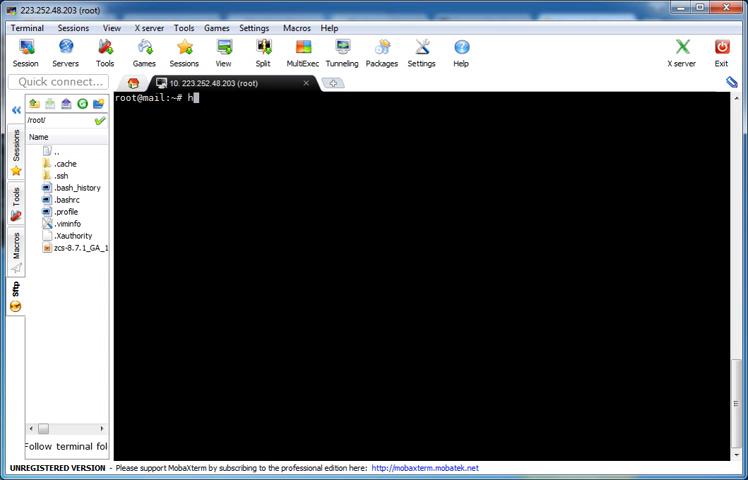
text(ostname -f)
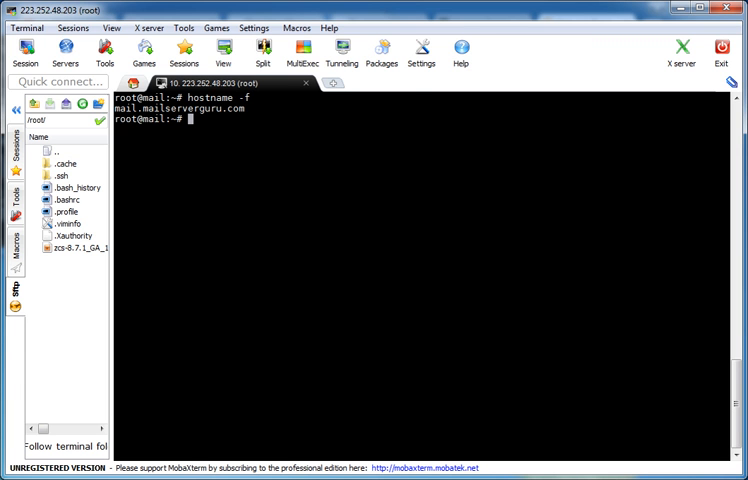
text(ifconfig)
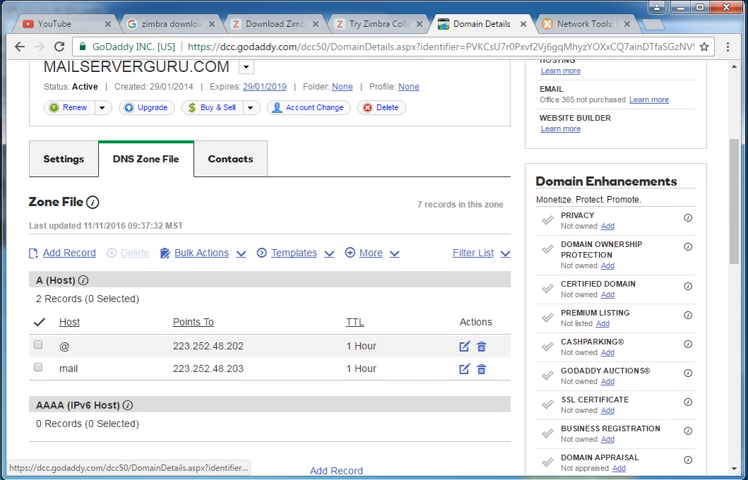
scroll(down, 3)
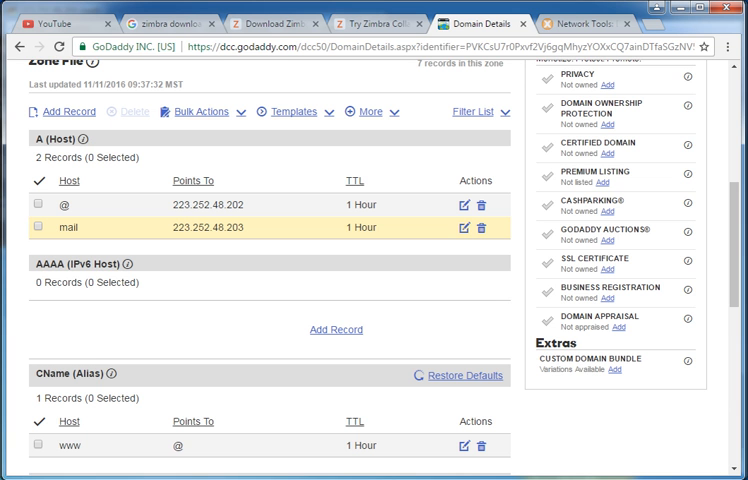
scroll(down, 3)
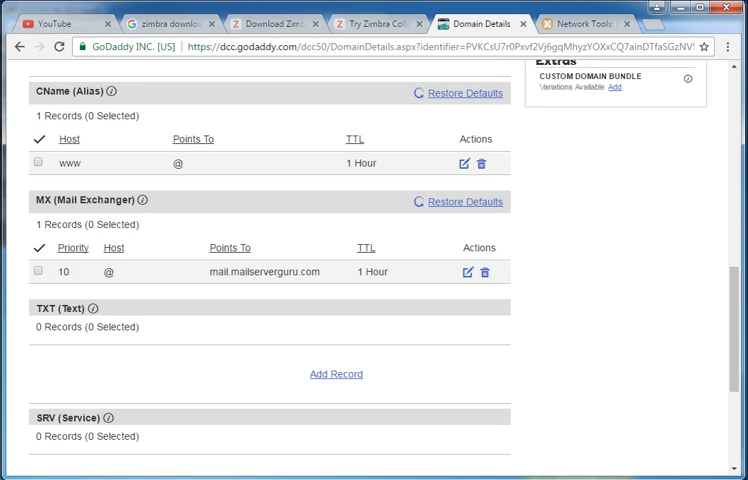
scroll(up, 3)
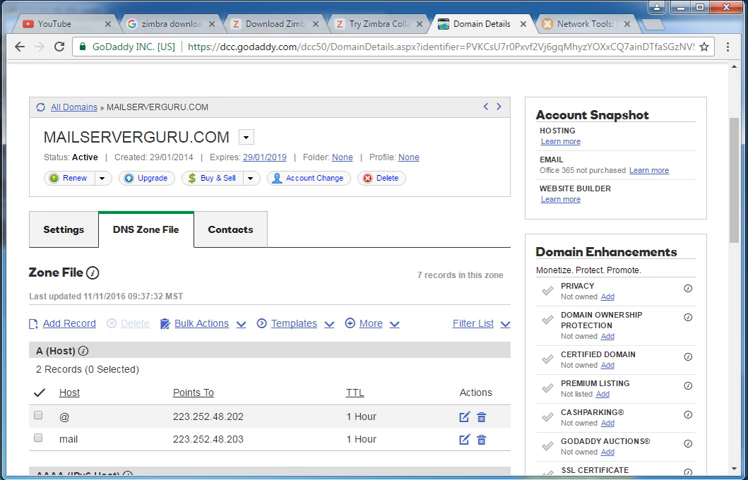
- View the MxToolbox MX lookup showing mail.mailserverguru.com at 223.252.48.203
click(564, 16)
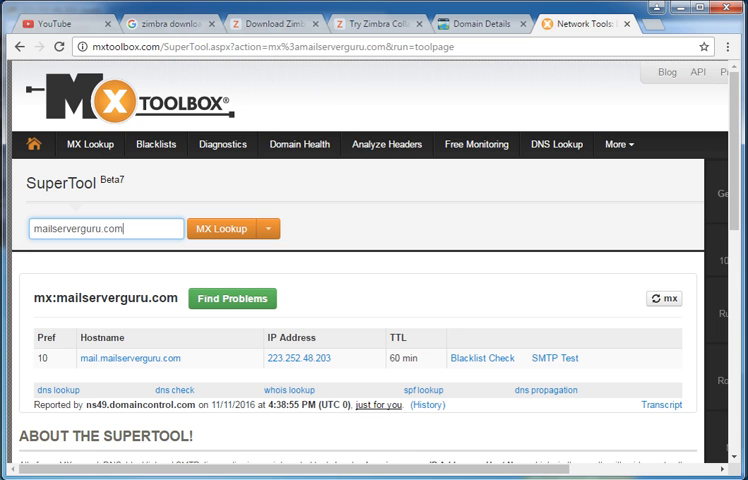
double_click(104, 228)
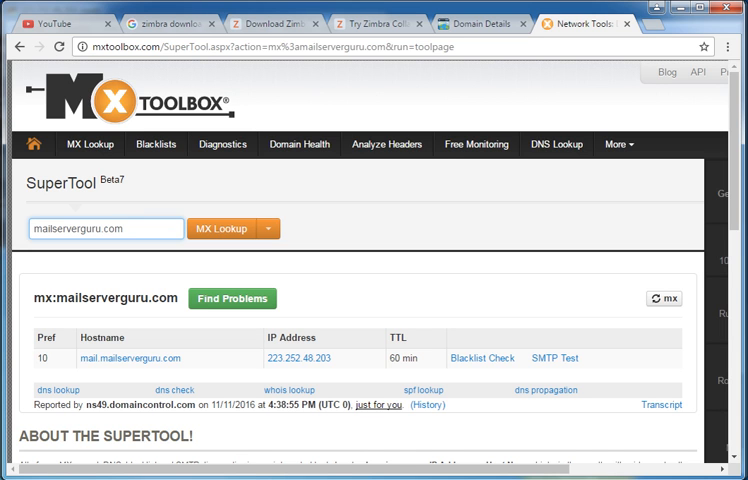
click(124, 228)
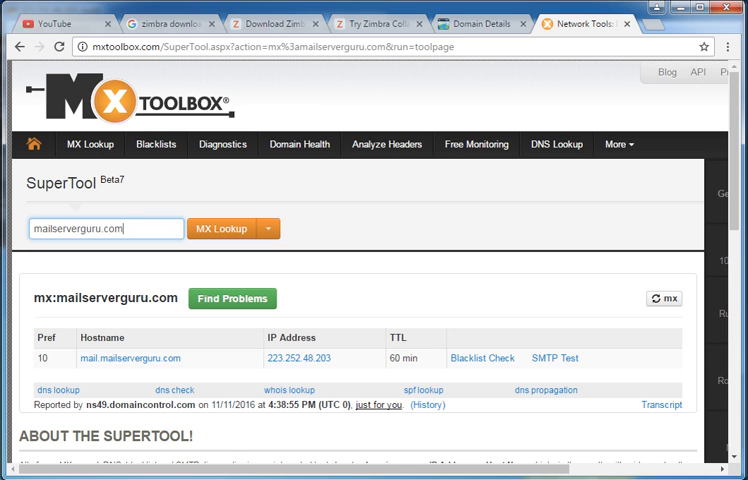
triple_click(104, 228)
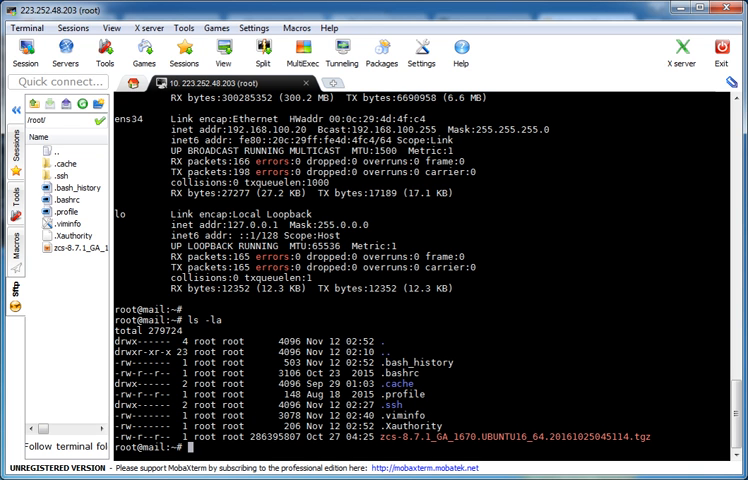
- Extract the zcs-8.7.1 tarball with tar zxvf and change into the extracted directory
text(ta)
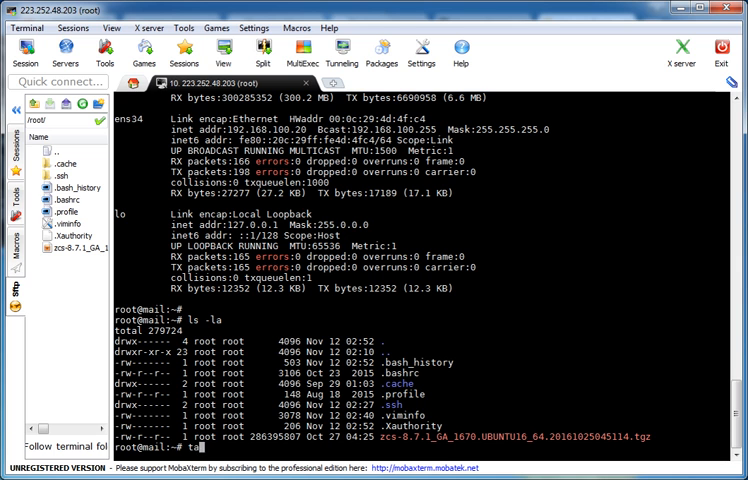
text(zxvf)
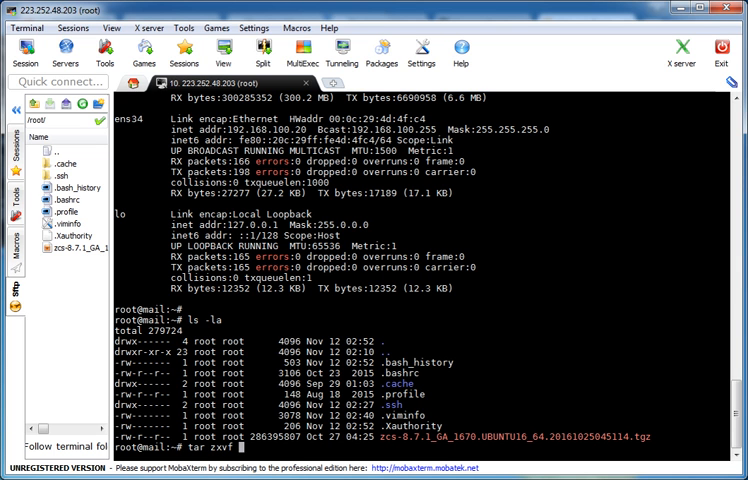
text(zcs)
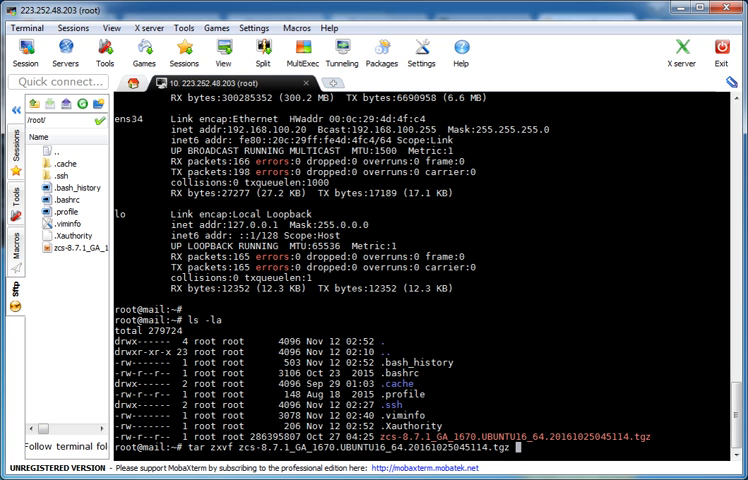
key(Return)
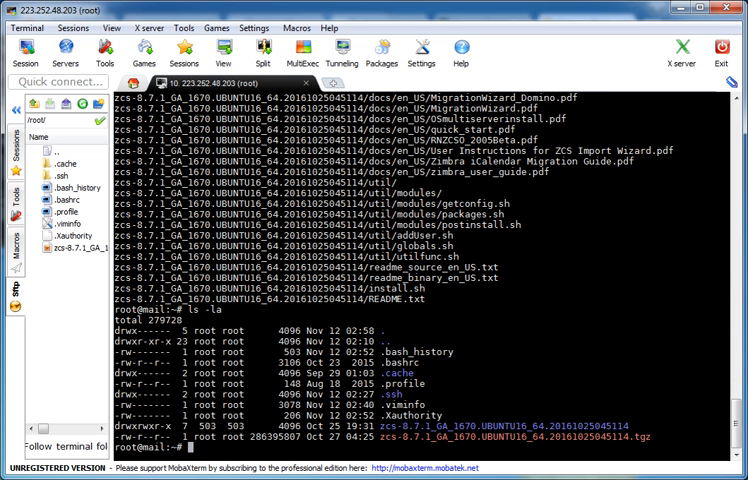
text(cd zc)
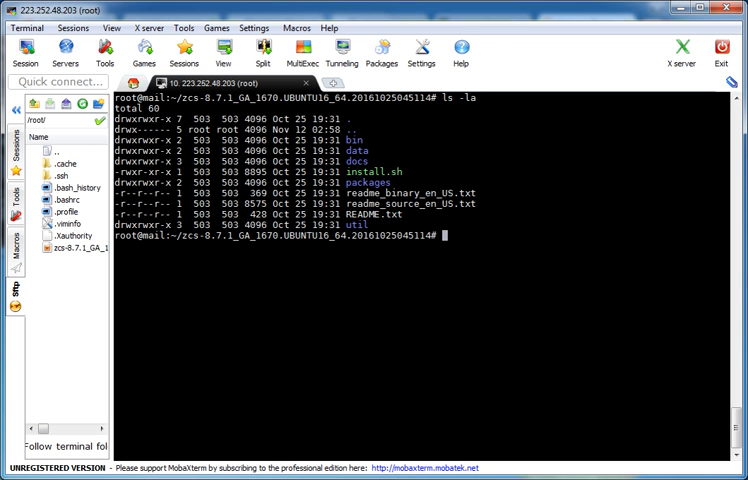
- Run ./install.sh and answer Y to the license and Zimbra package repository prompts
text(./install.sh)
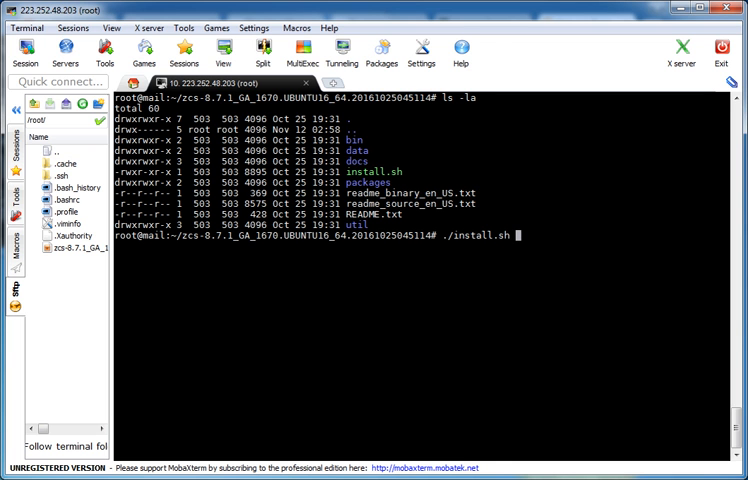
key(enter)
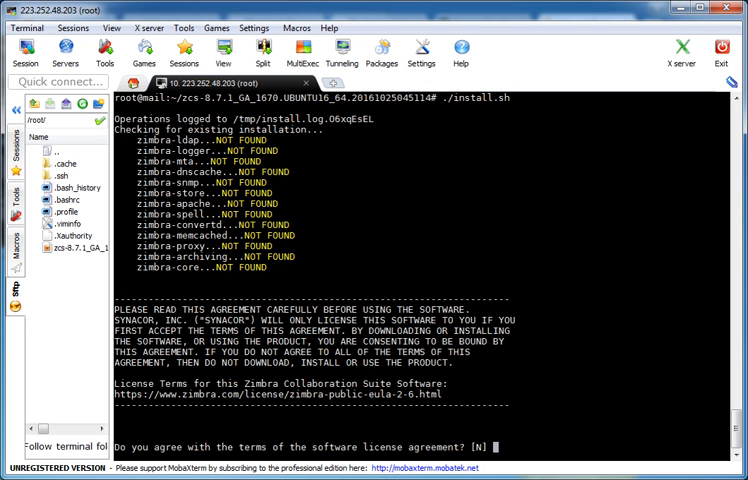
text(Y)
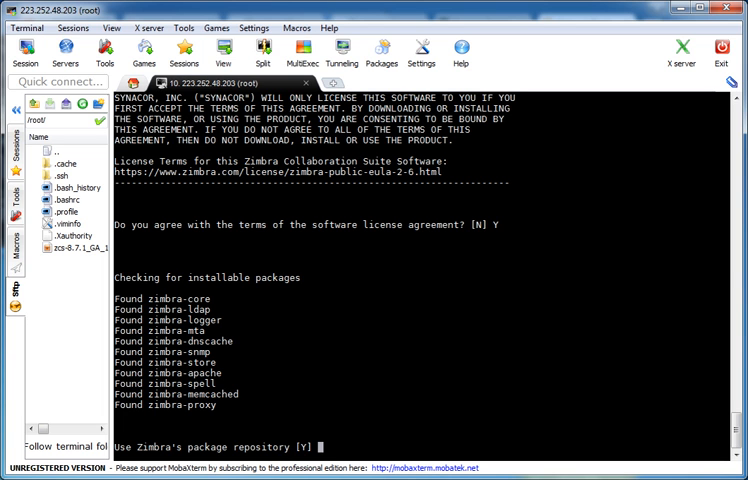
text(Y)
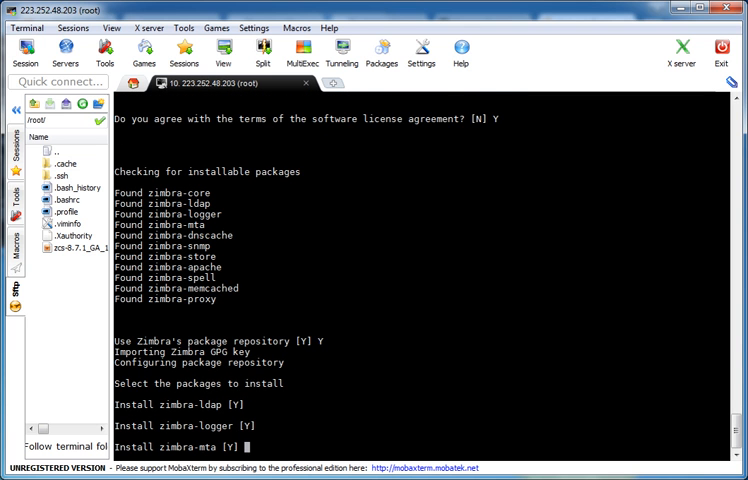
- Accept every listed package and answer Y to let the installer modify the system
key(Return)
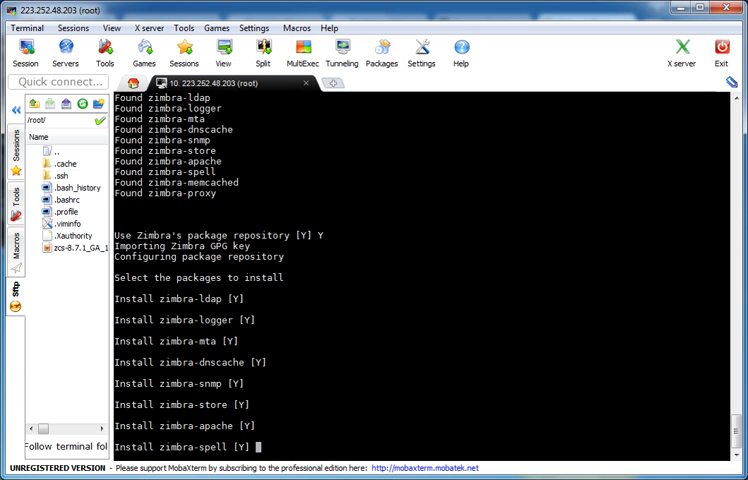
key(Return)
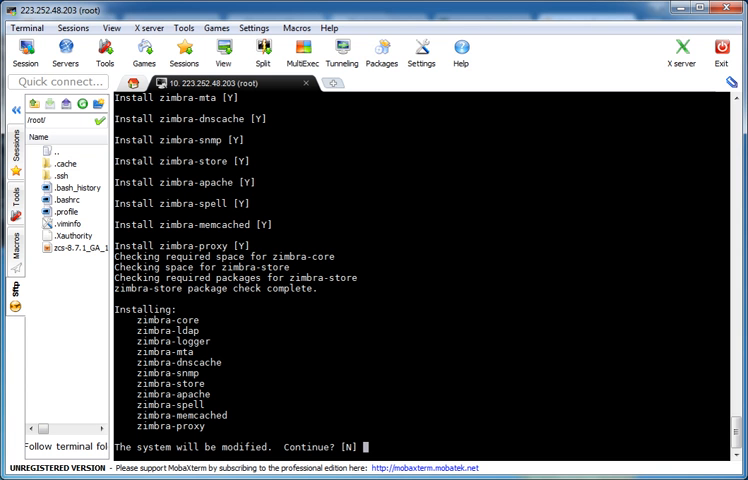
text(Y)
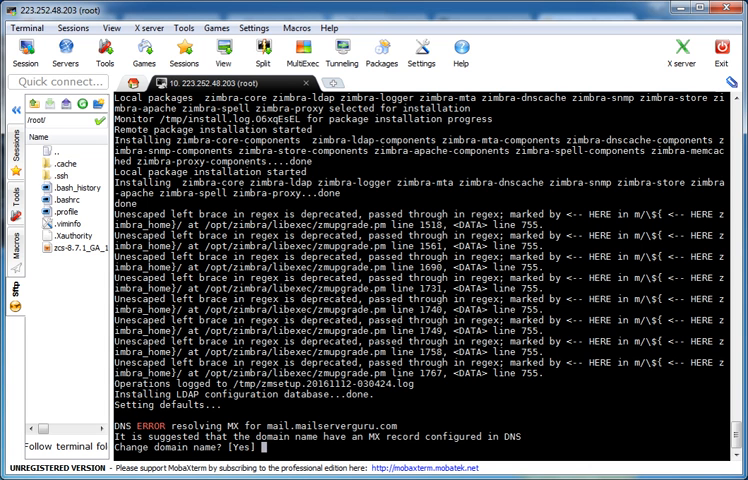
- Enter mailserverguru.com as the domain to create in response to the MX DNS error
text(mail)
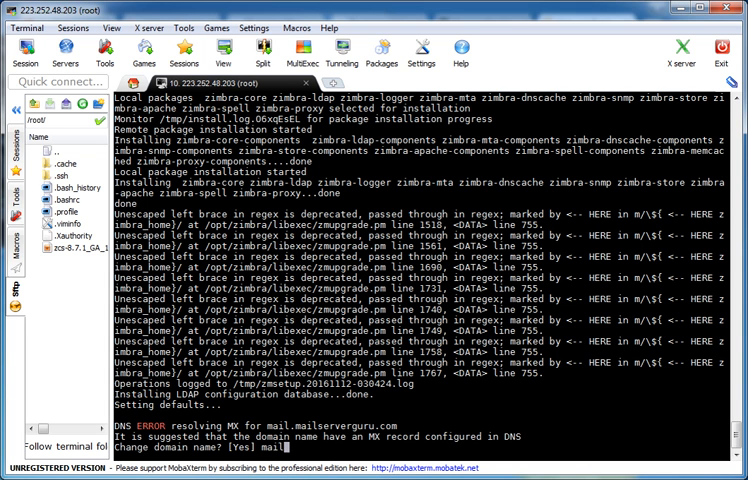
text(serverguru.co)
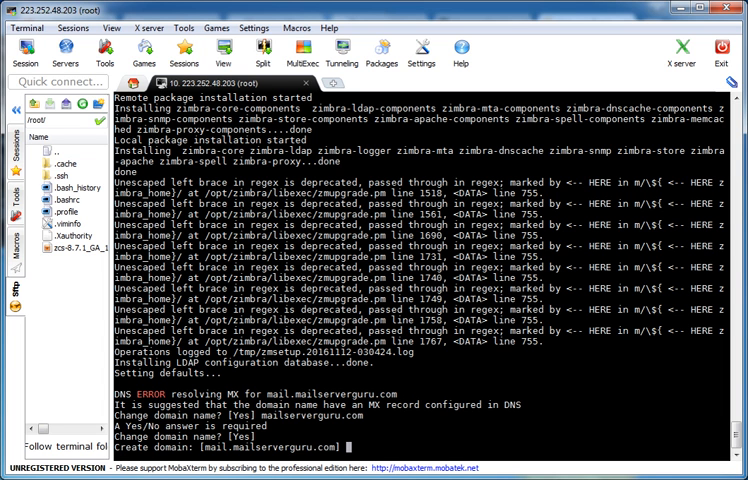
text(mail)
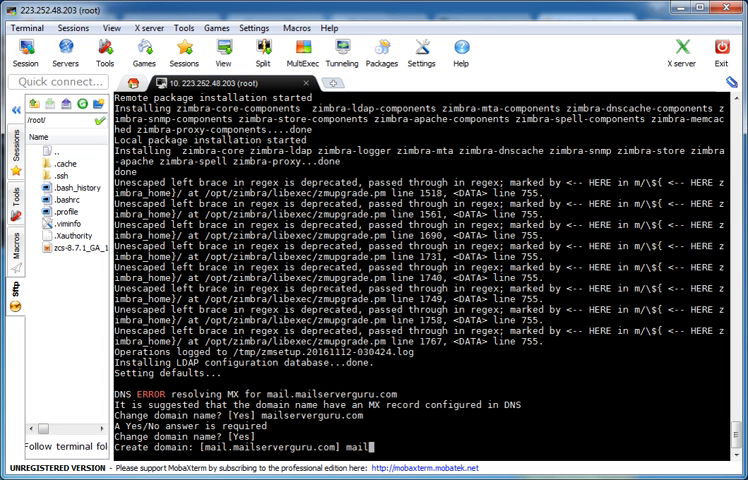
text(server)
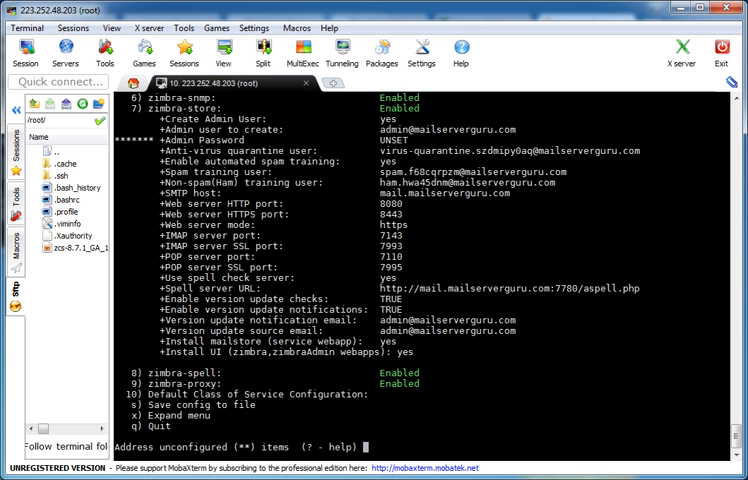
- Set the admin password, accept the config file path and confirm Yes to apply the configuration
text(7)
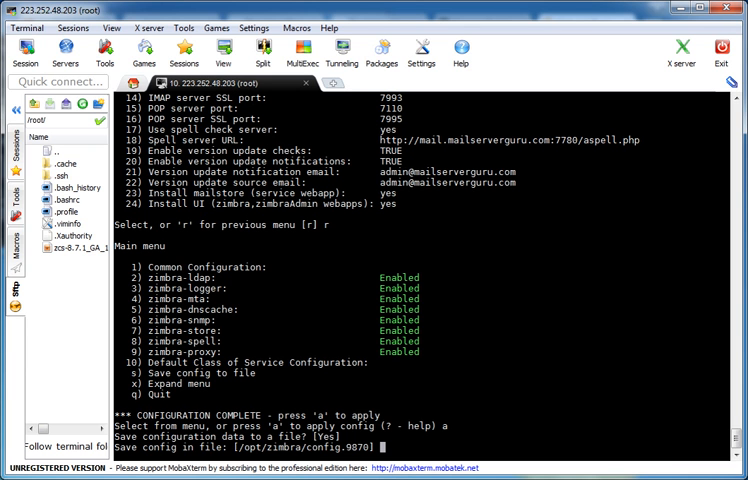
key(Return)
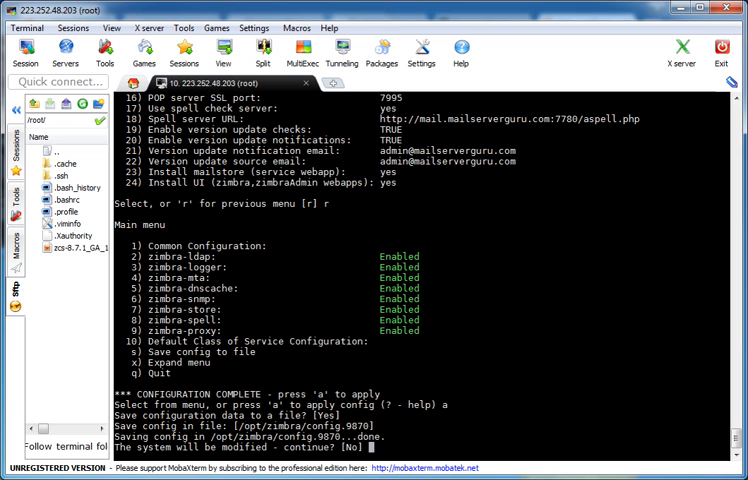
text(Yes)
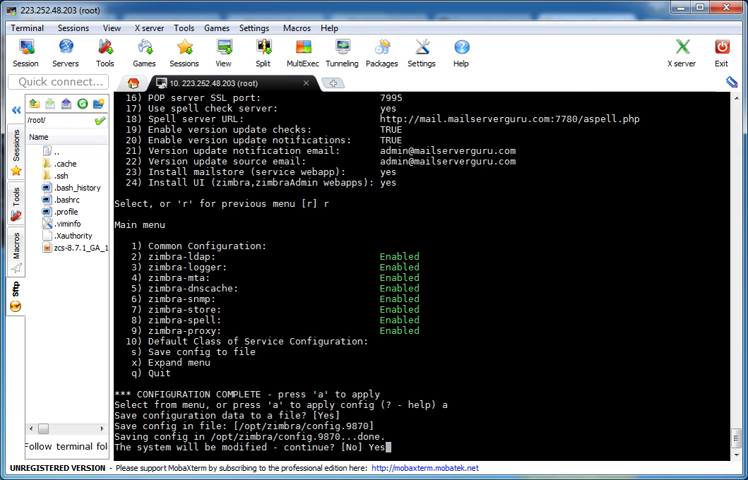
key(Return)
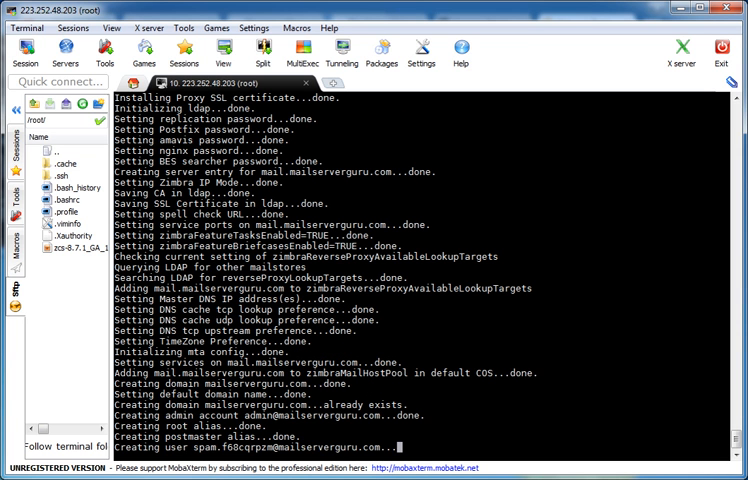
- Answer No to notifying Zimbra of the installation, reaching configuration complete
scroll(down, 3)
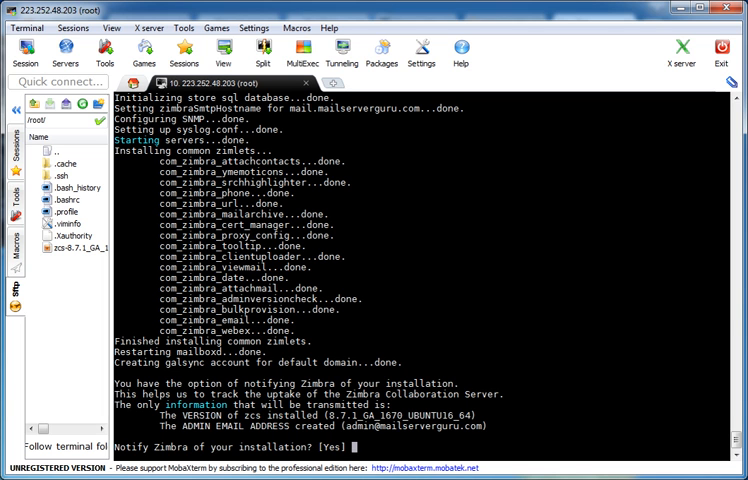
text(No)
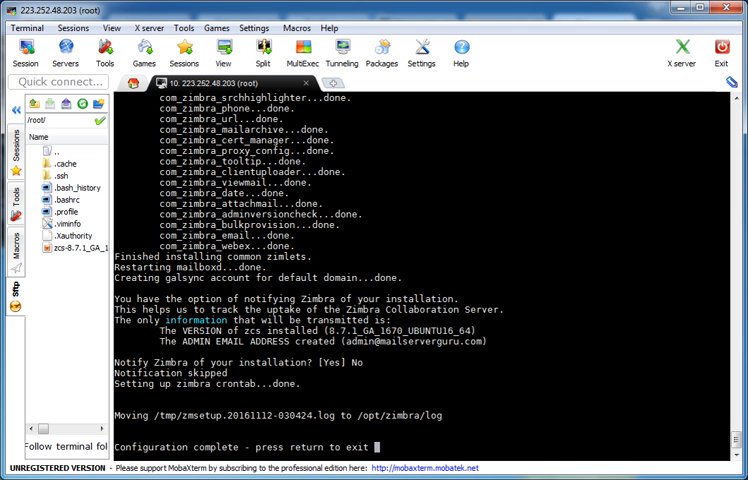
- Exit the installer to the shell and switch to the zimbra user with su zimbra
key(Return)
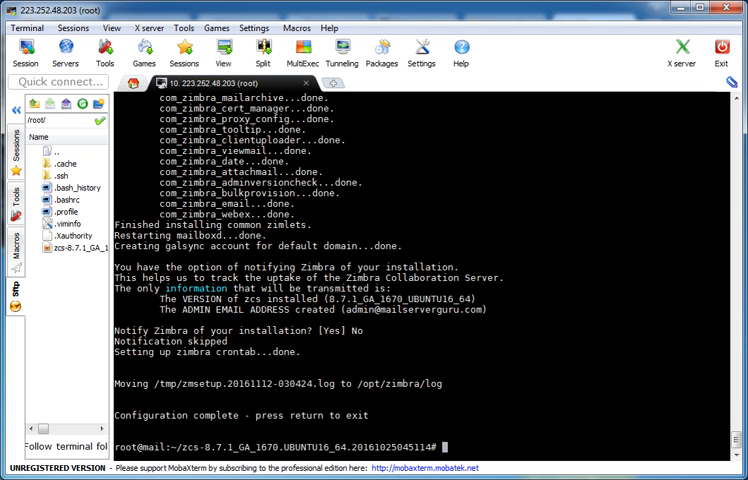
key(Return)
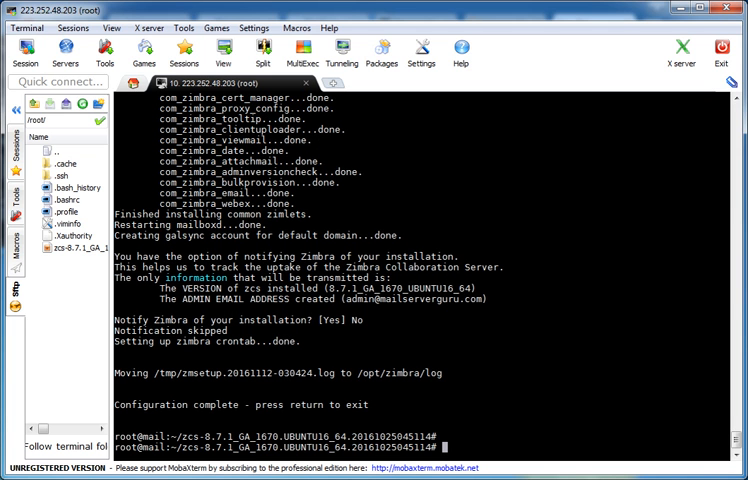
text(cd)
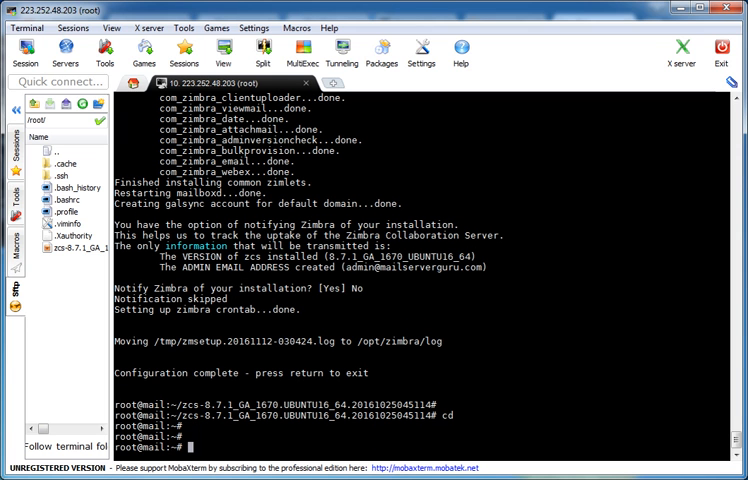
text(su zimbra)
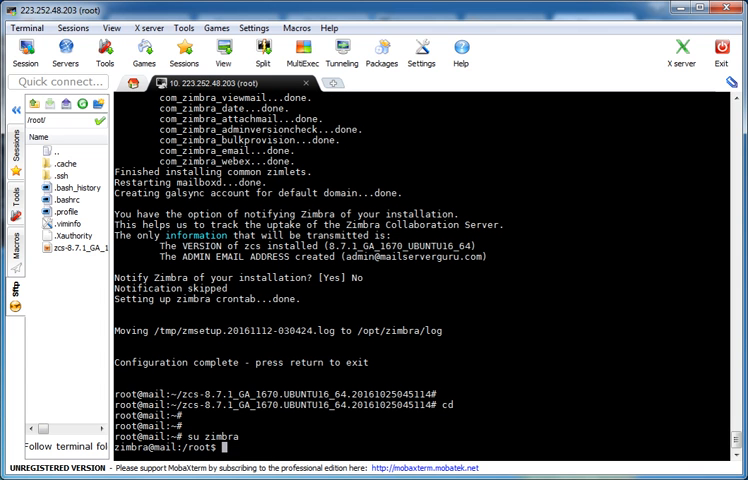
- Run zmcontrol status showing every service Running, then exit the zimbra shell
text(zmcontrol)
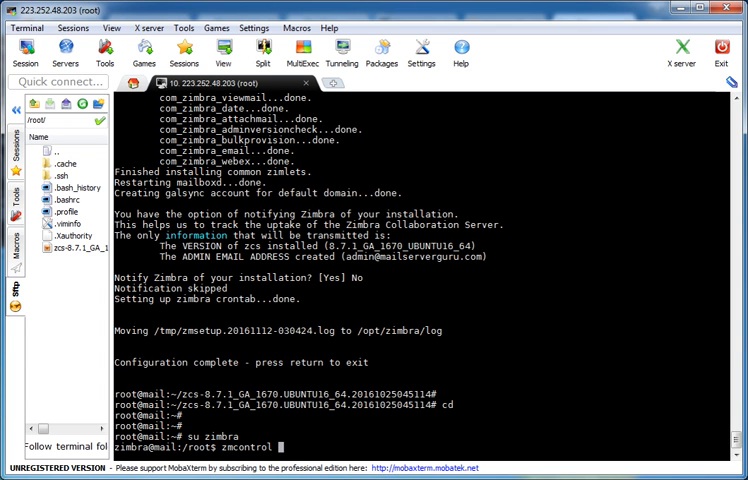
text(status)
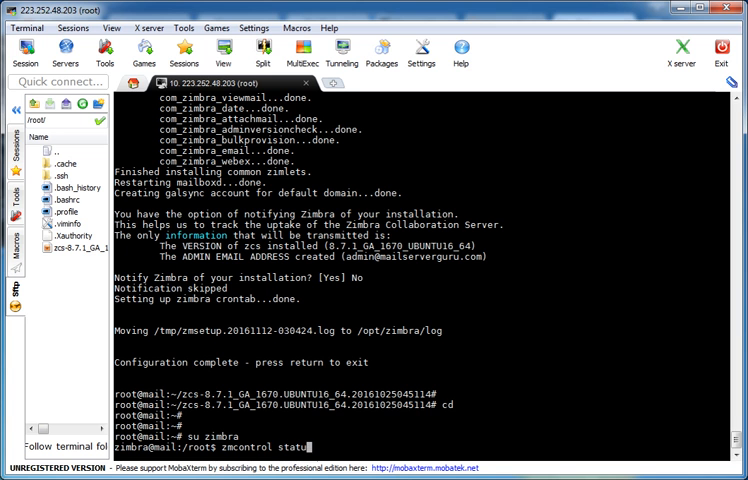
key(Return)
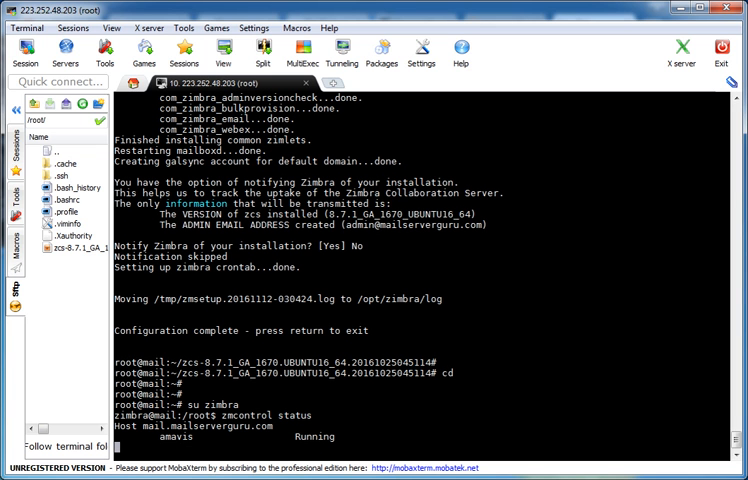
scroll(down, 3)
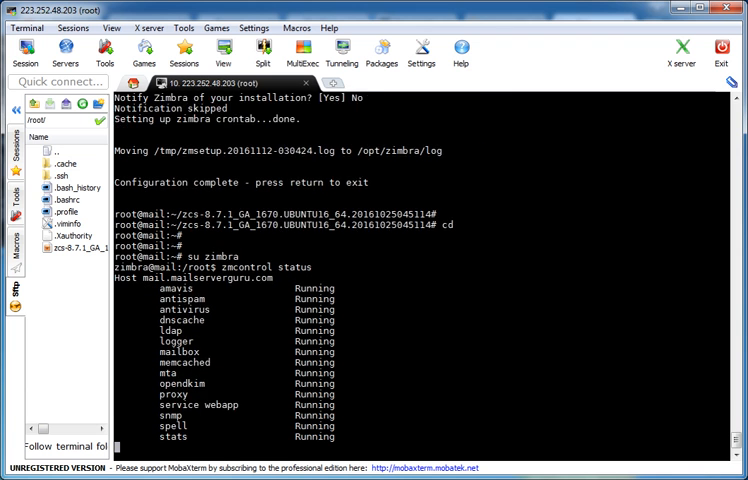
scroll(down, 3)
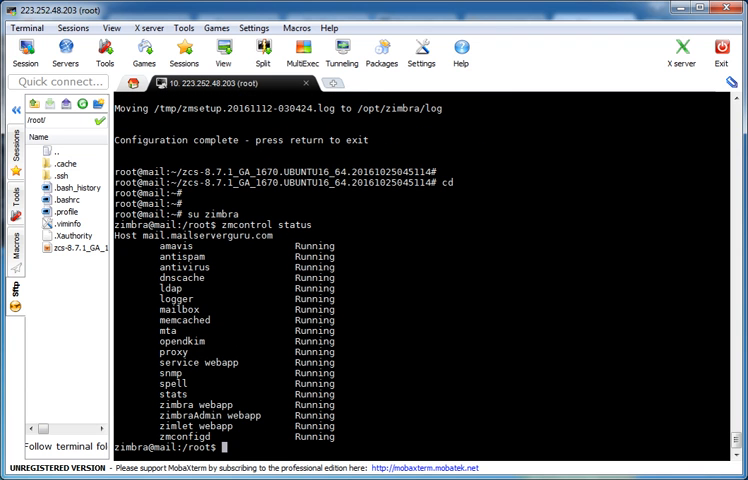
text(exit)
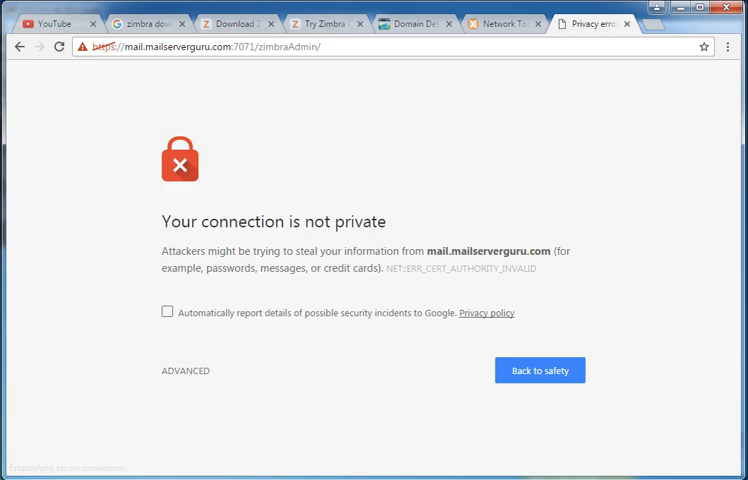
- Proceed past the certificate warning and enter admin on the Zimbra Admin Console login
click(184, 370)
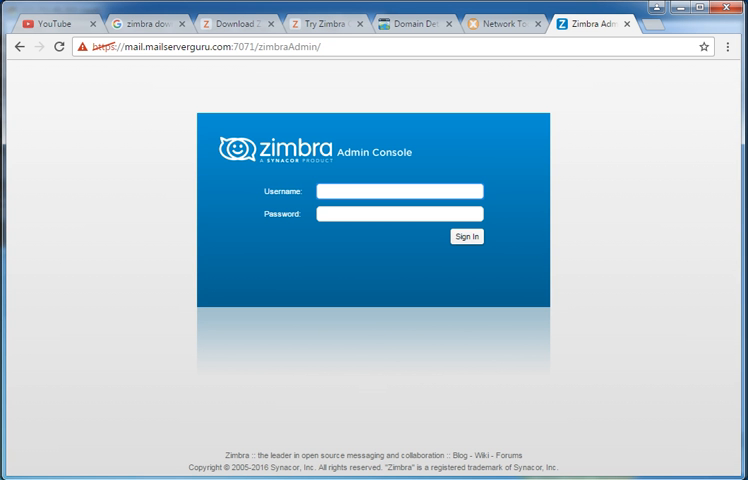
text(admin)
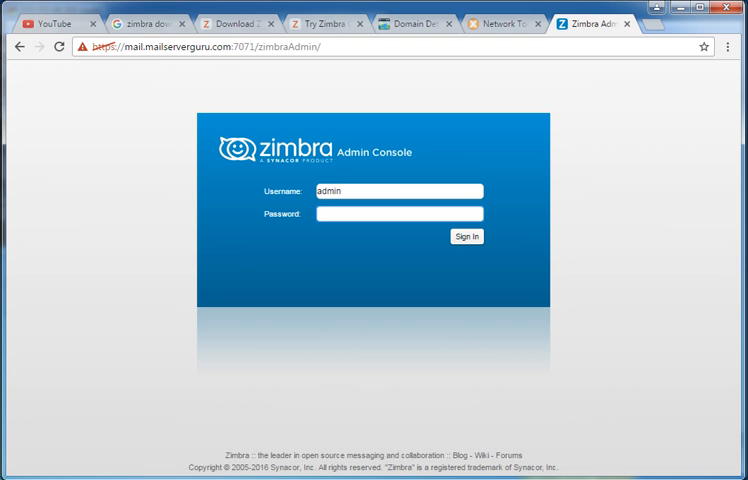
click(466, 236)
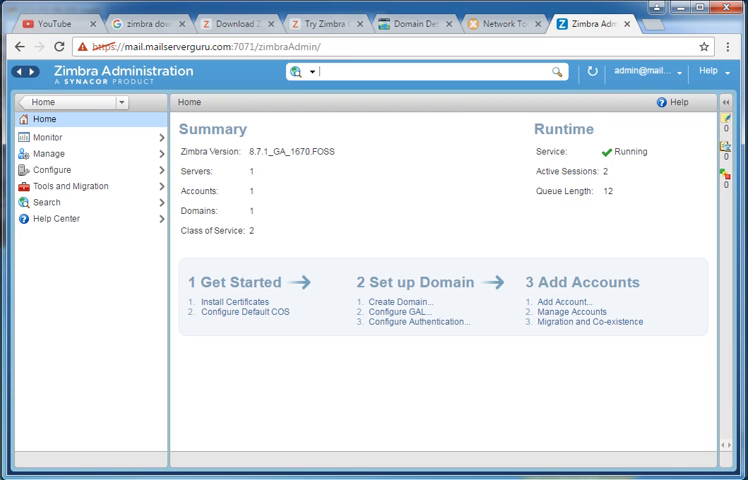
- Create account munna with last name munna on mailserverguru.com and open its actions menu
click(44, 154)
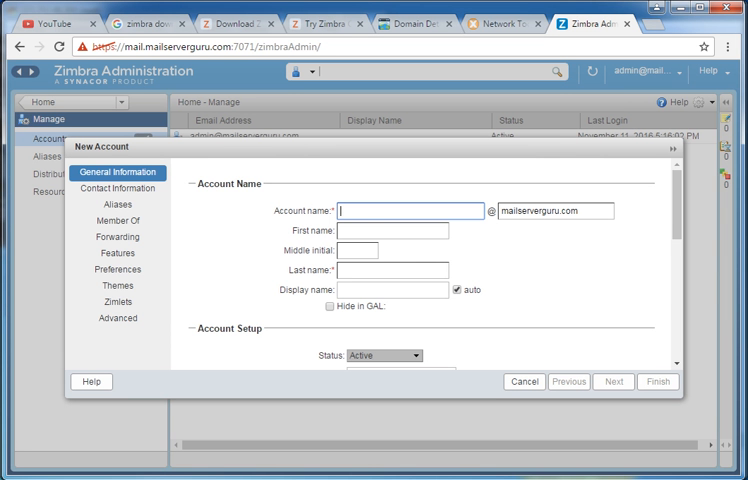
text(munna)
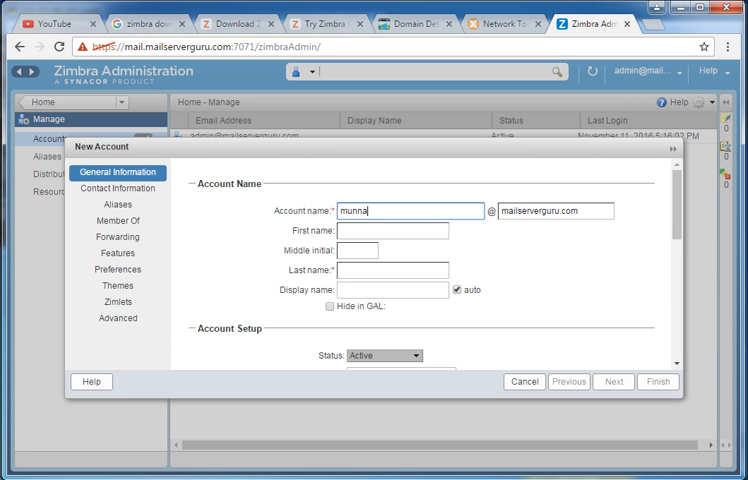
click(406, 272)
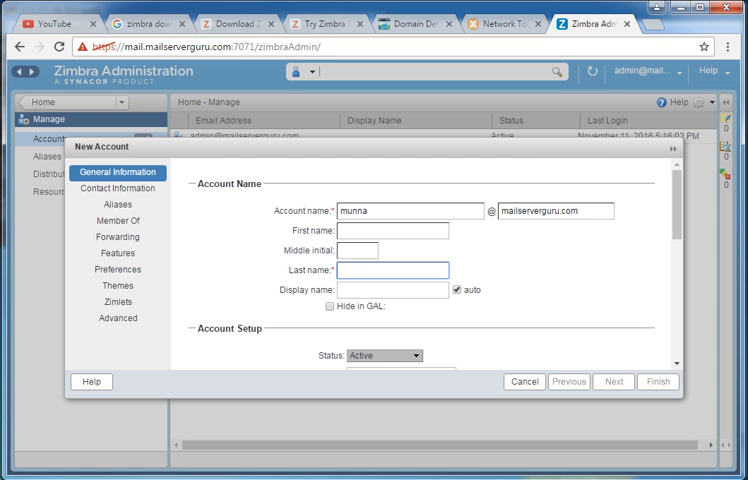
text(munna)
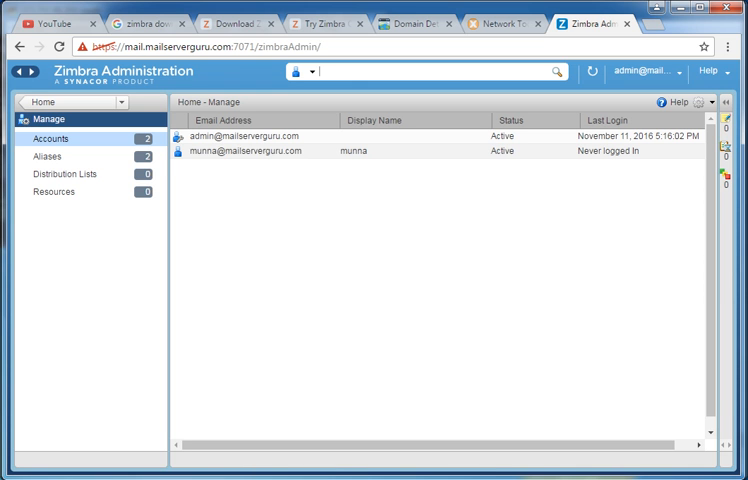
right_click(280, 152)
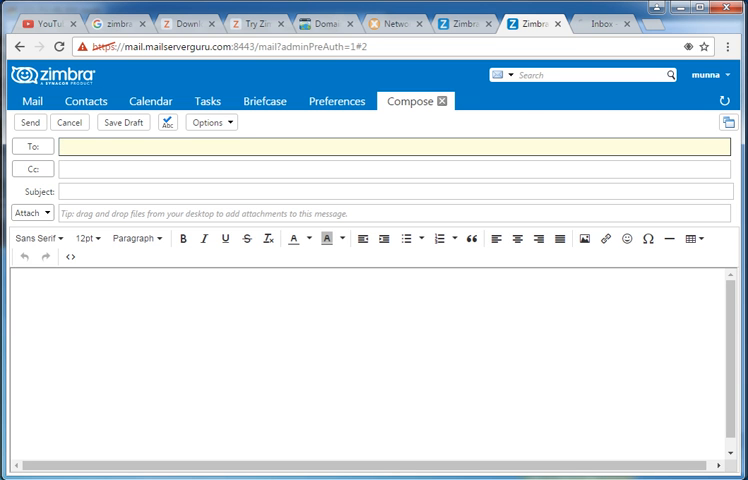
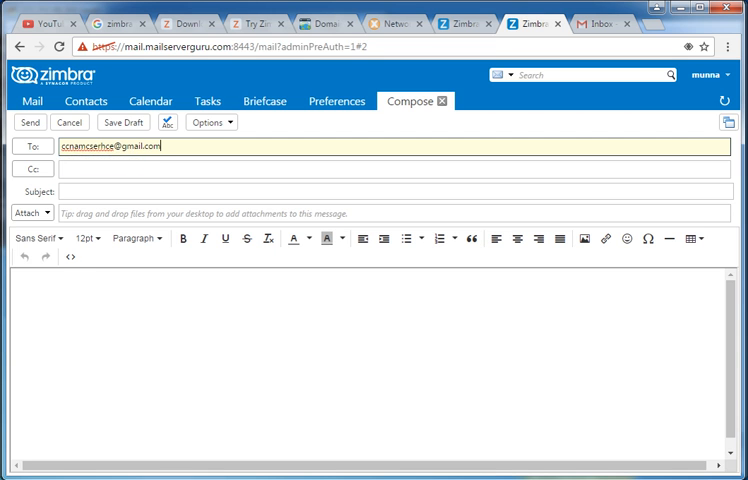
- Address the message to the Gmail recipient and enter system as the subject
text(st)
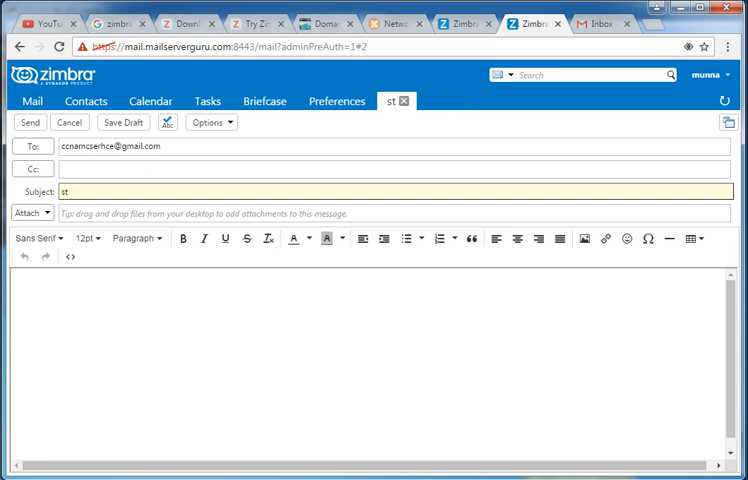
text(ystem Check)
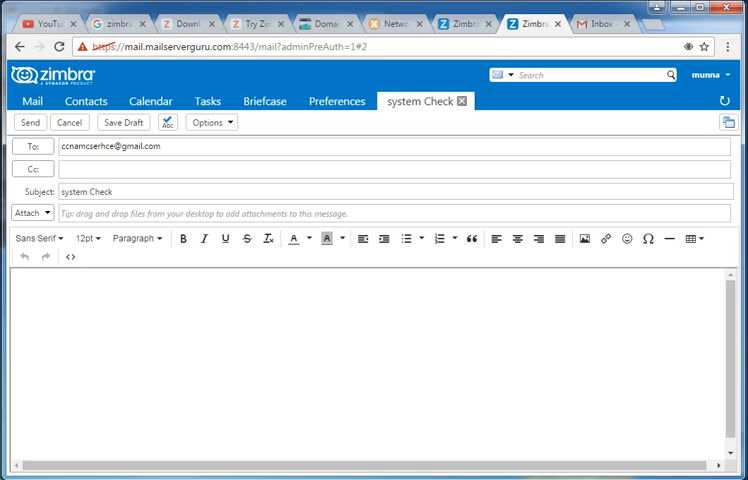
- Set subject and body to 'system Check', send it and switch to the Gmail inbox
triple_click(80, 192)
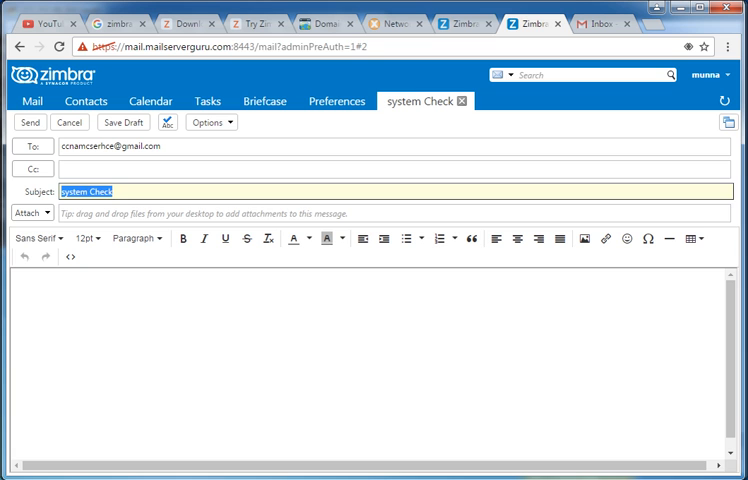
text(system Check)
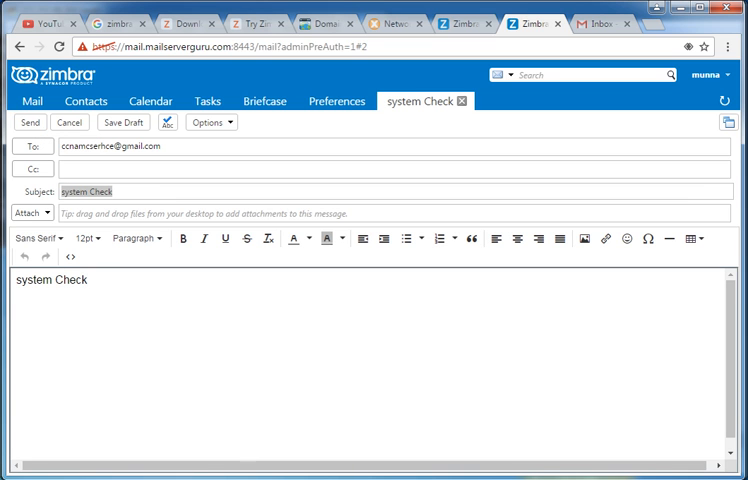
click(28, 122)
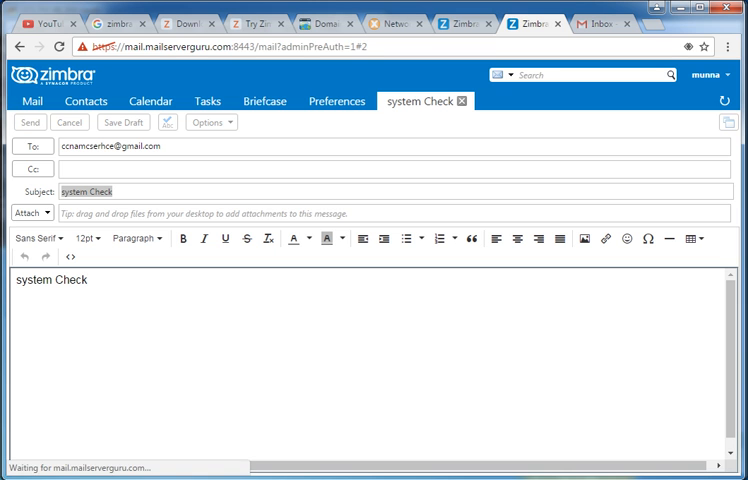
click(30, 122)
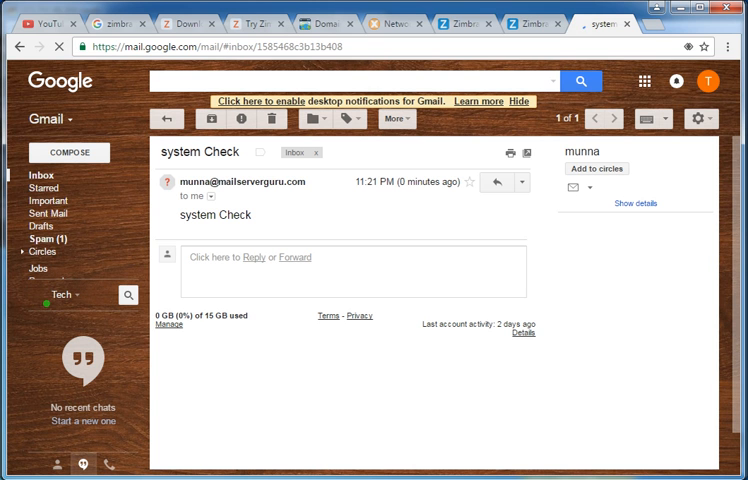
- Reply to the system Check message with 'Test Received.' and send it, returning to Zimbra
click(524, 184)
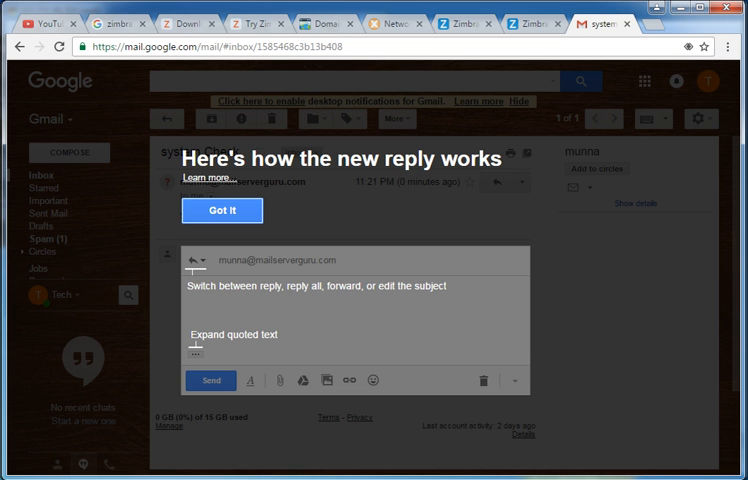
click(222, 210)
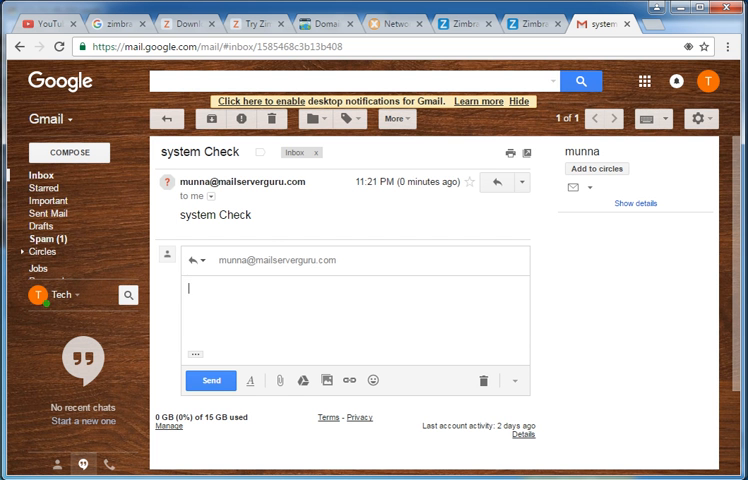
text(Test)
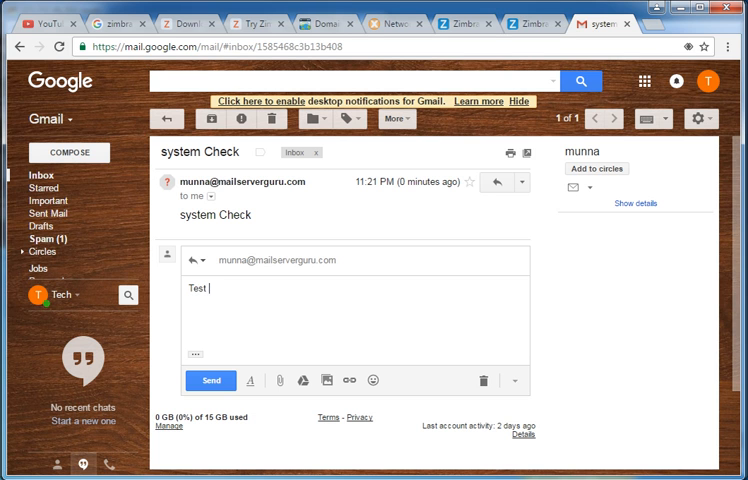
text(Received..)
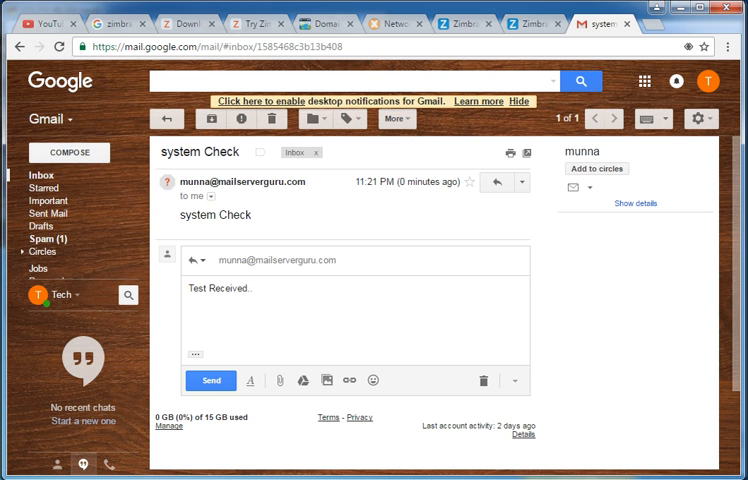
click(212, 380)
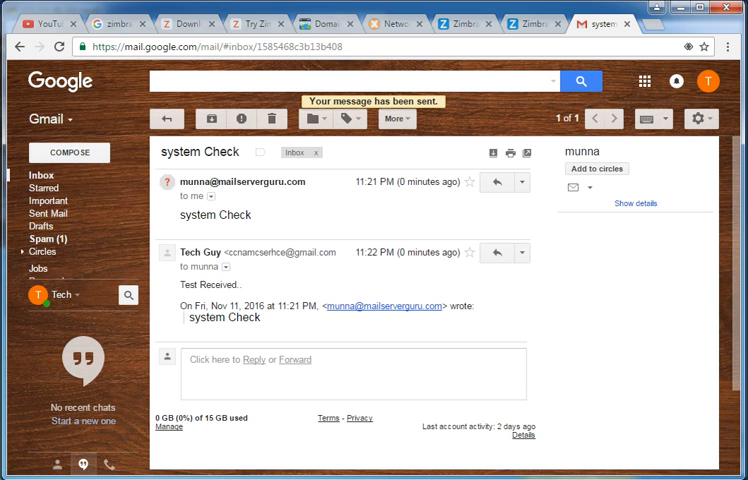
click(538, 24)
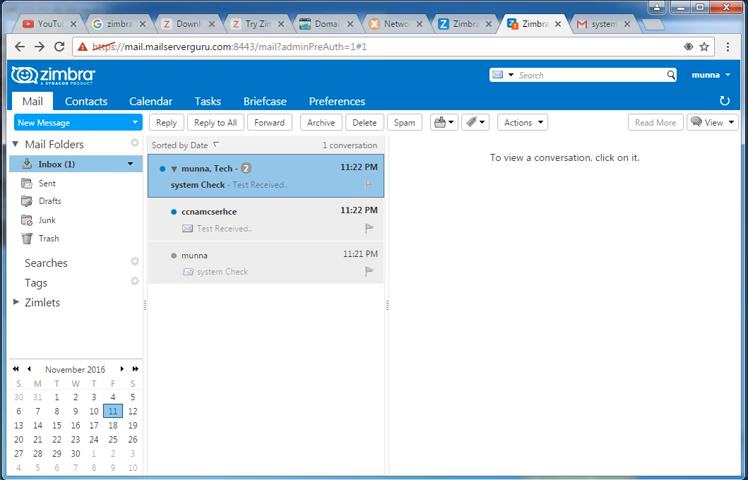
- Open the system Check conversation in the Zimbra inbox to read the Test Received reply
click(230, 172)
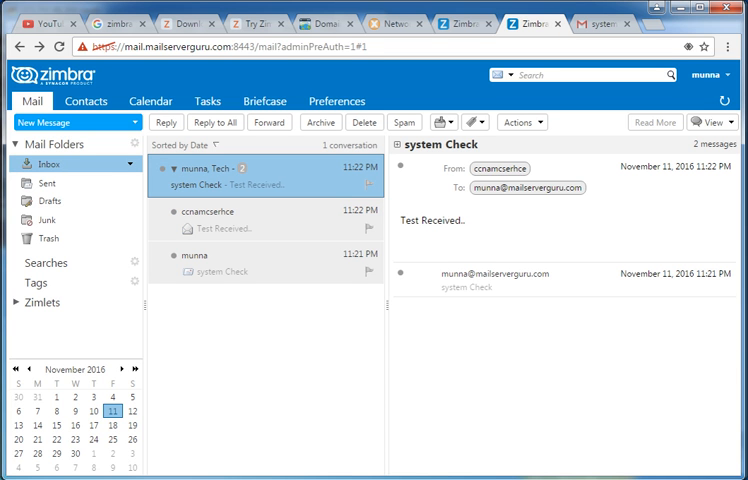